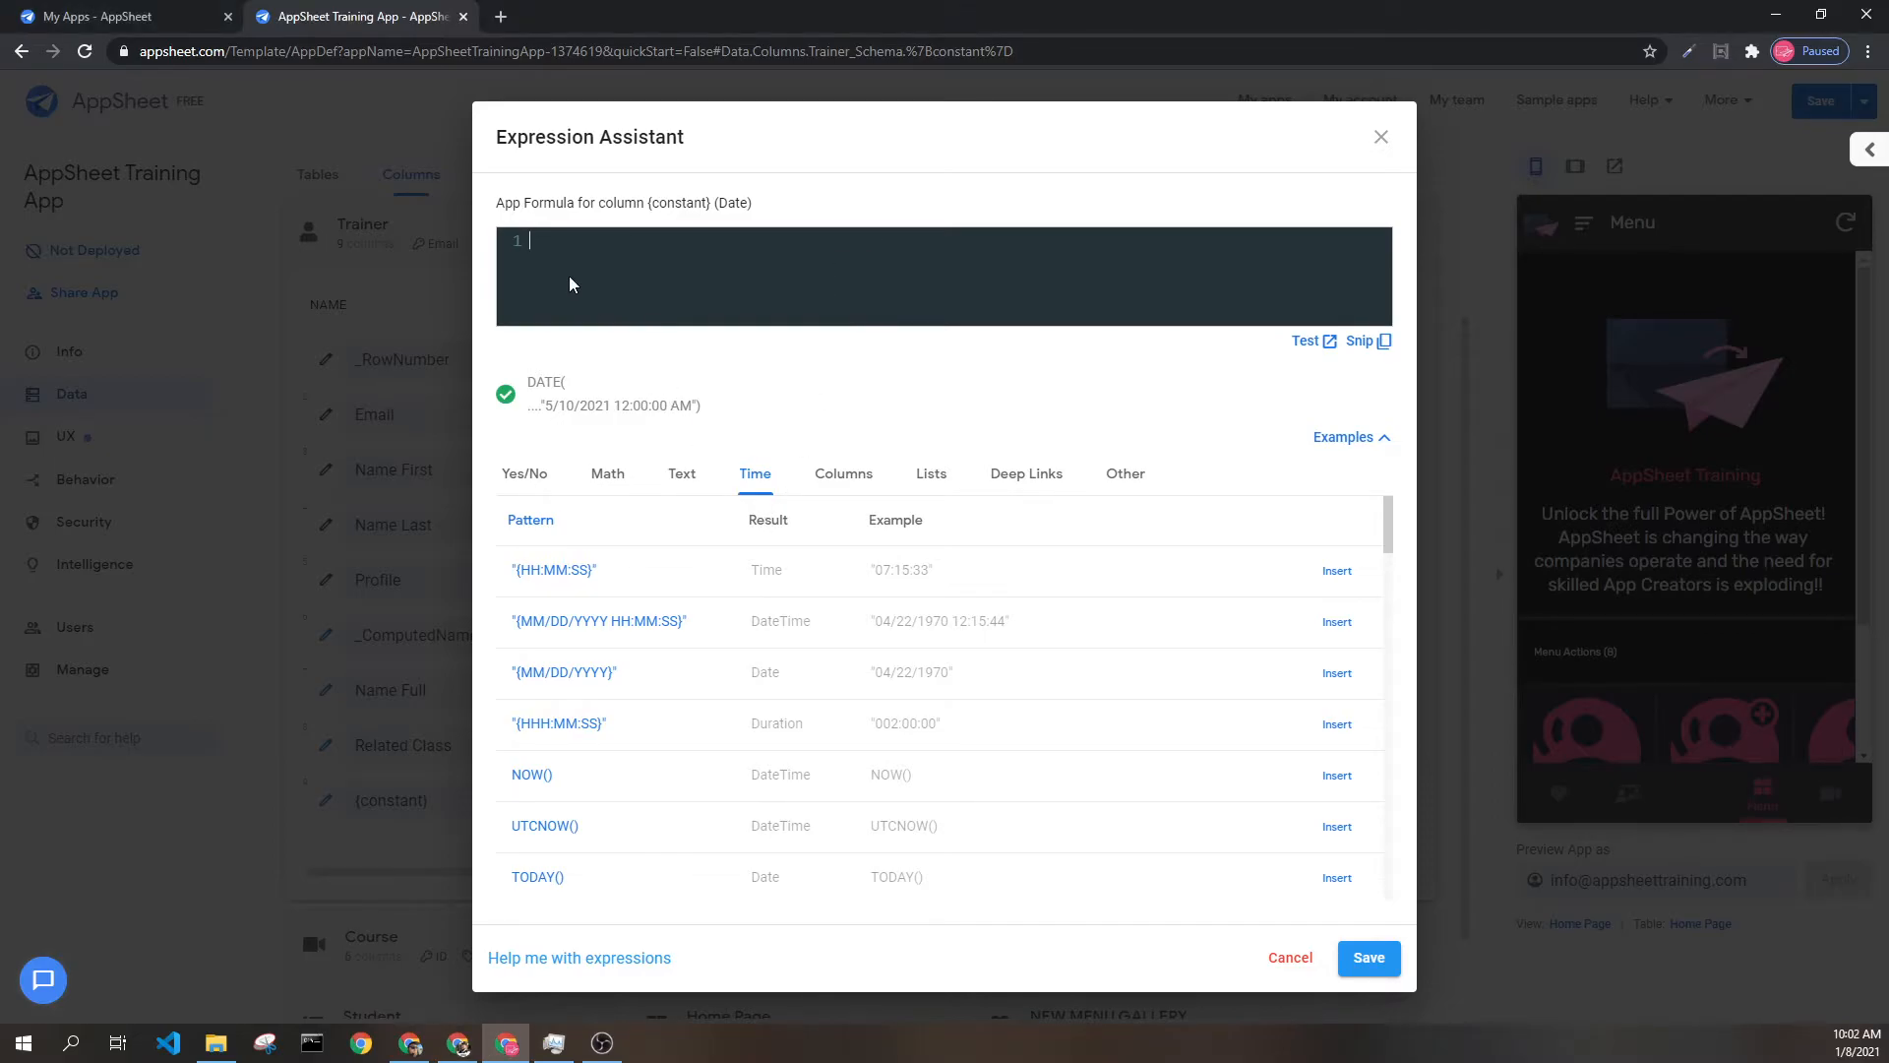
Enter DATE("5/10/2020") as the Date column's app formula in the Expression Assistant
text(DATE()
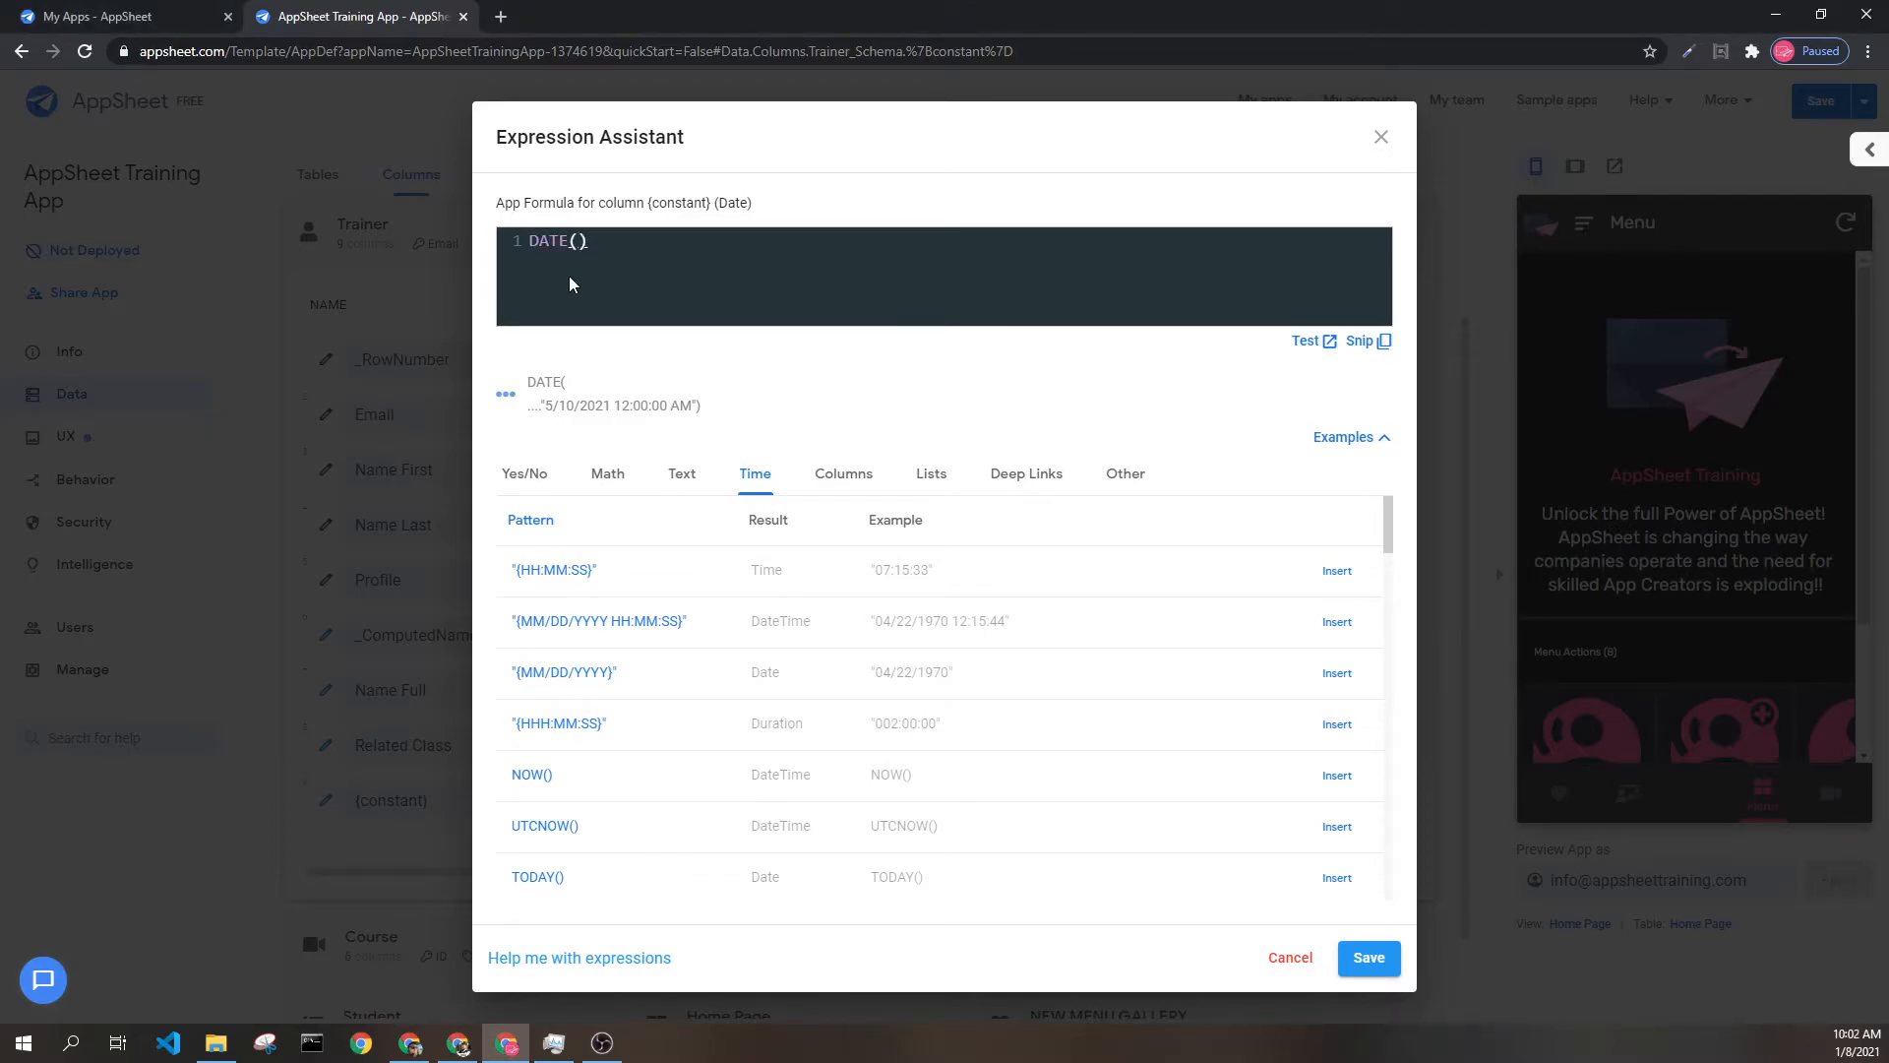
text("5")
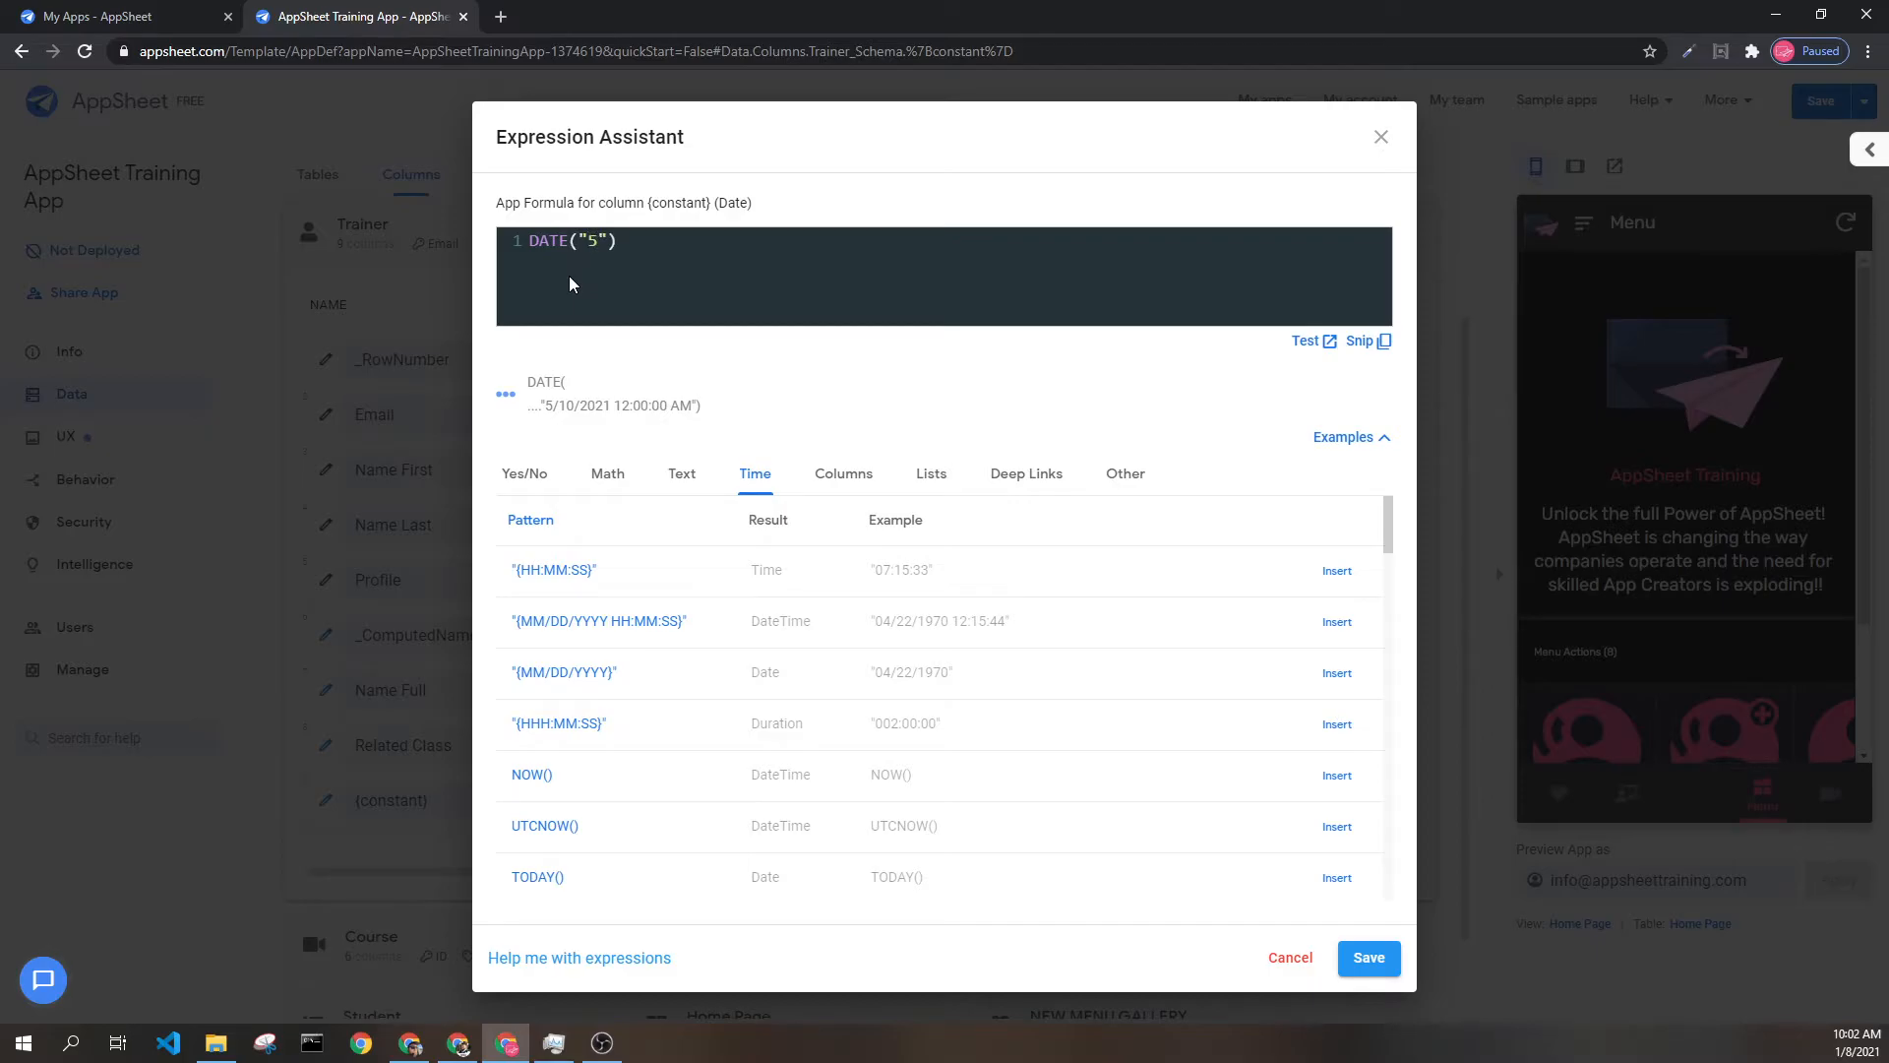
text(/10/)
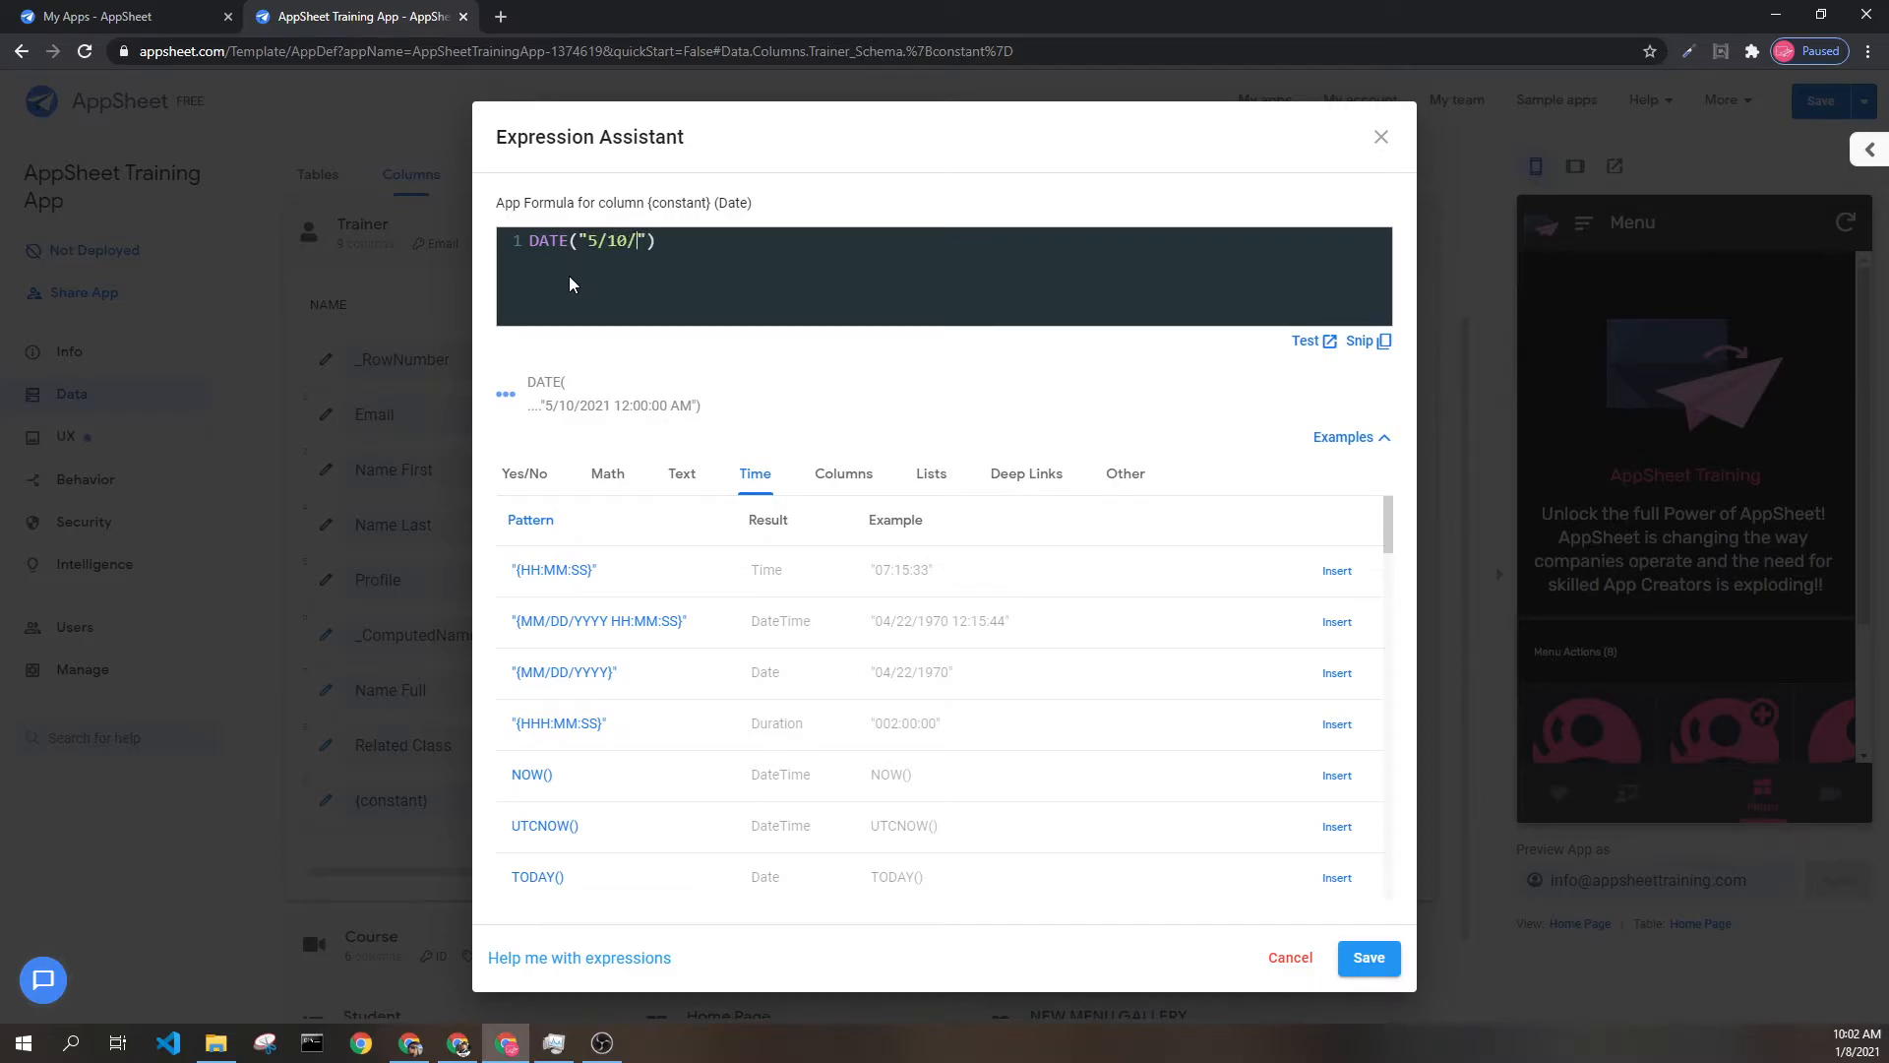
text(2020)
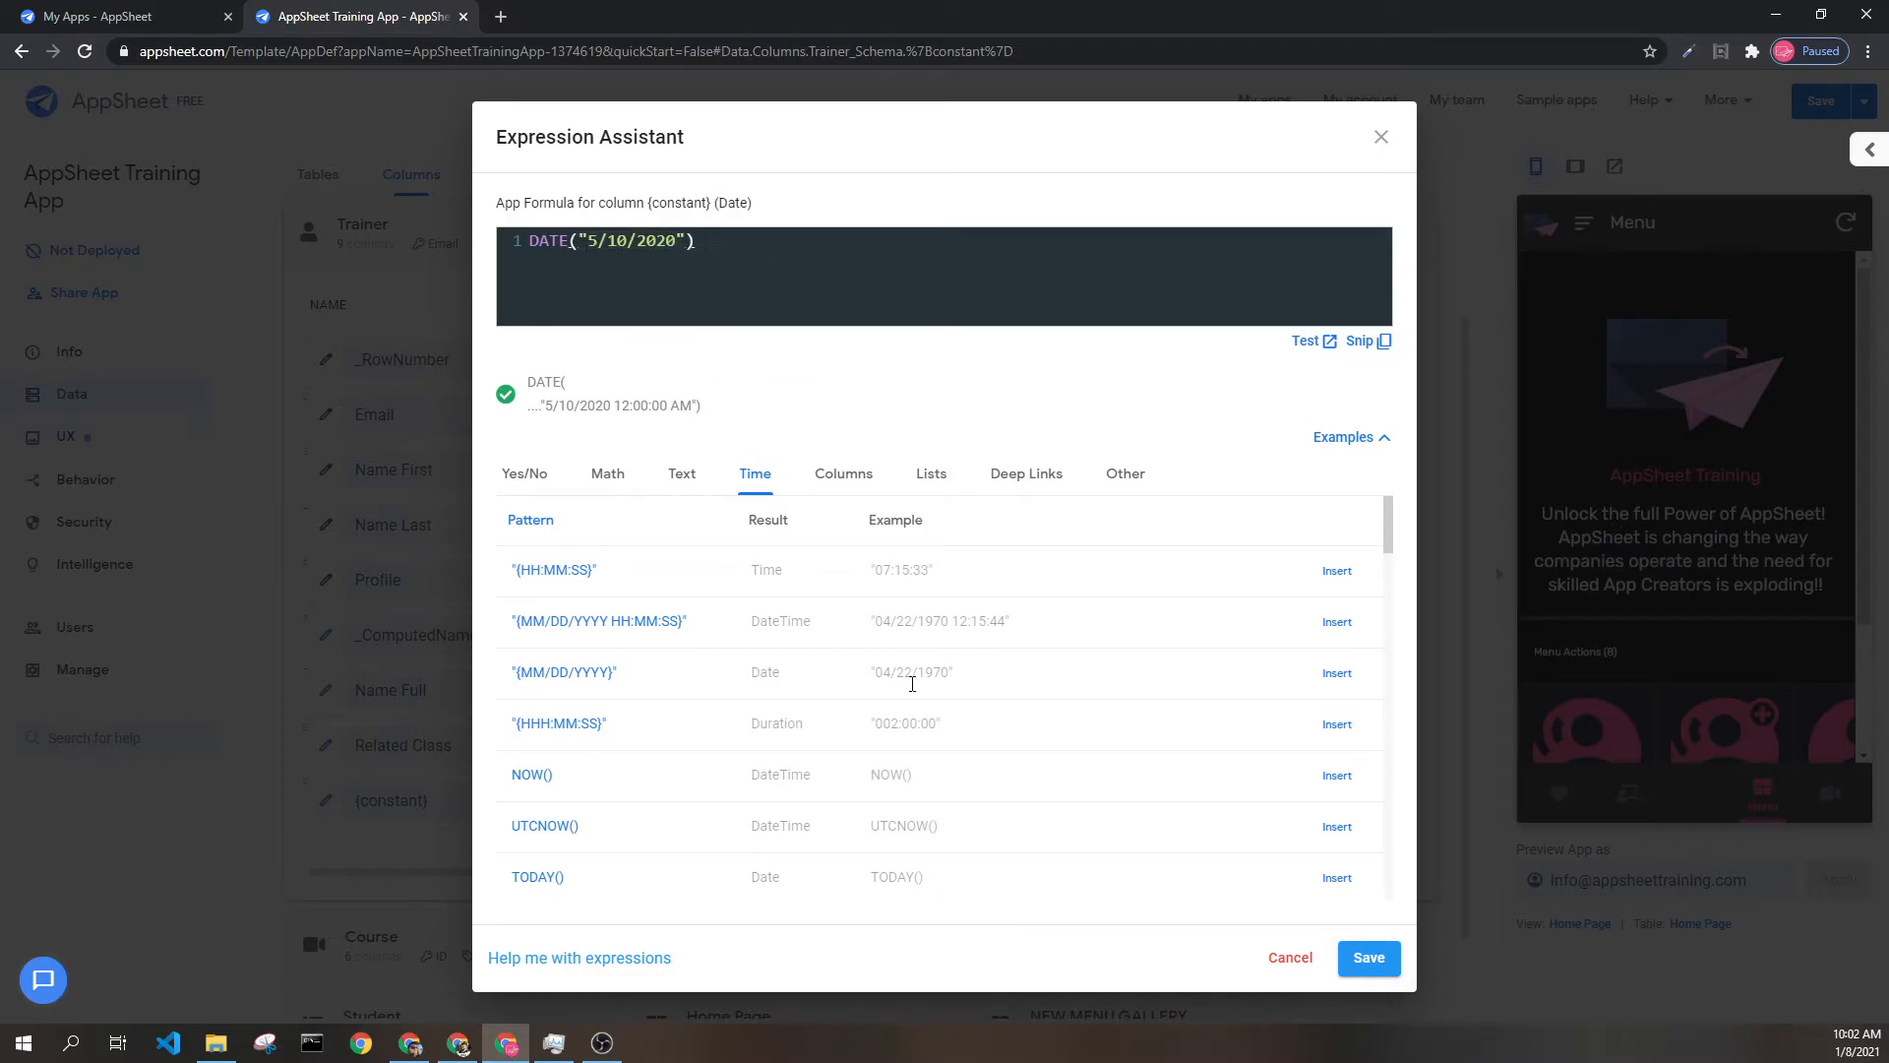
mouse_move(826, 403)
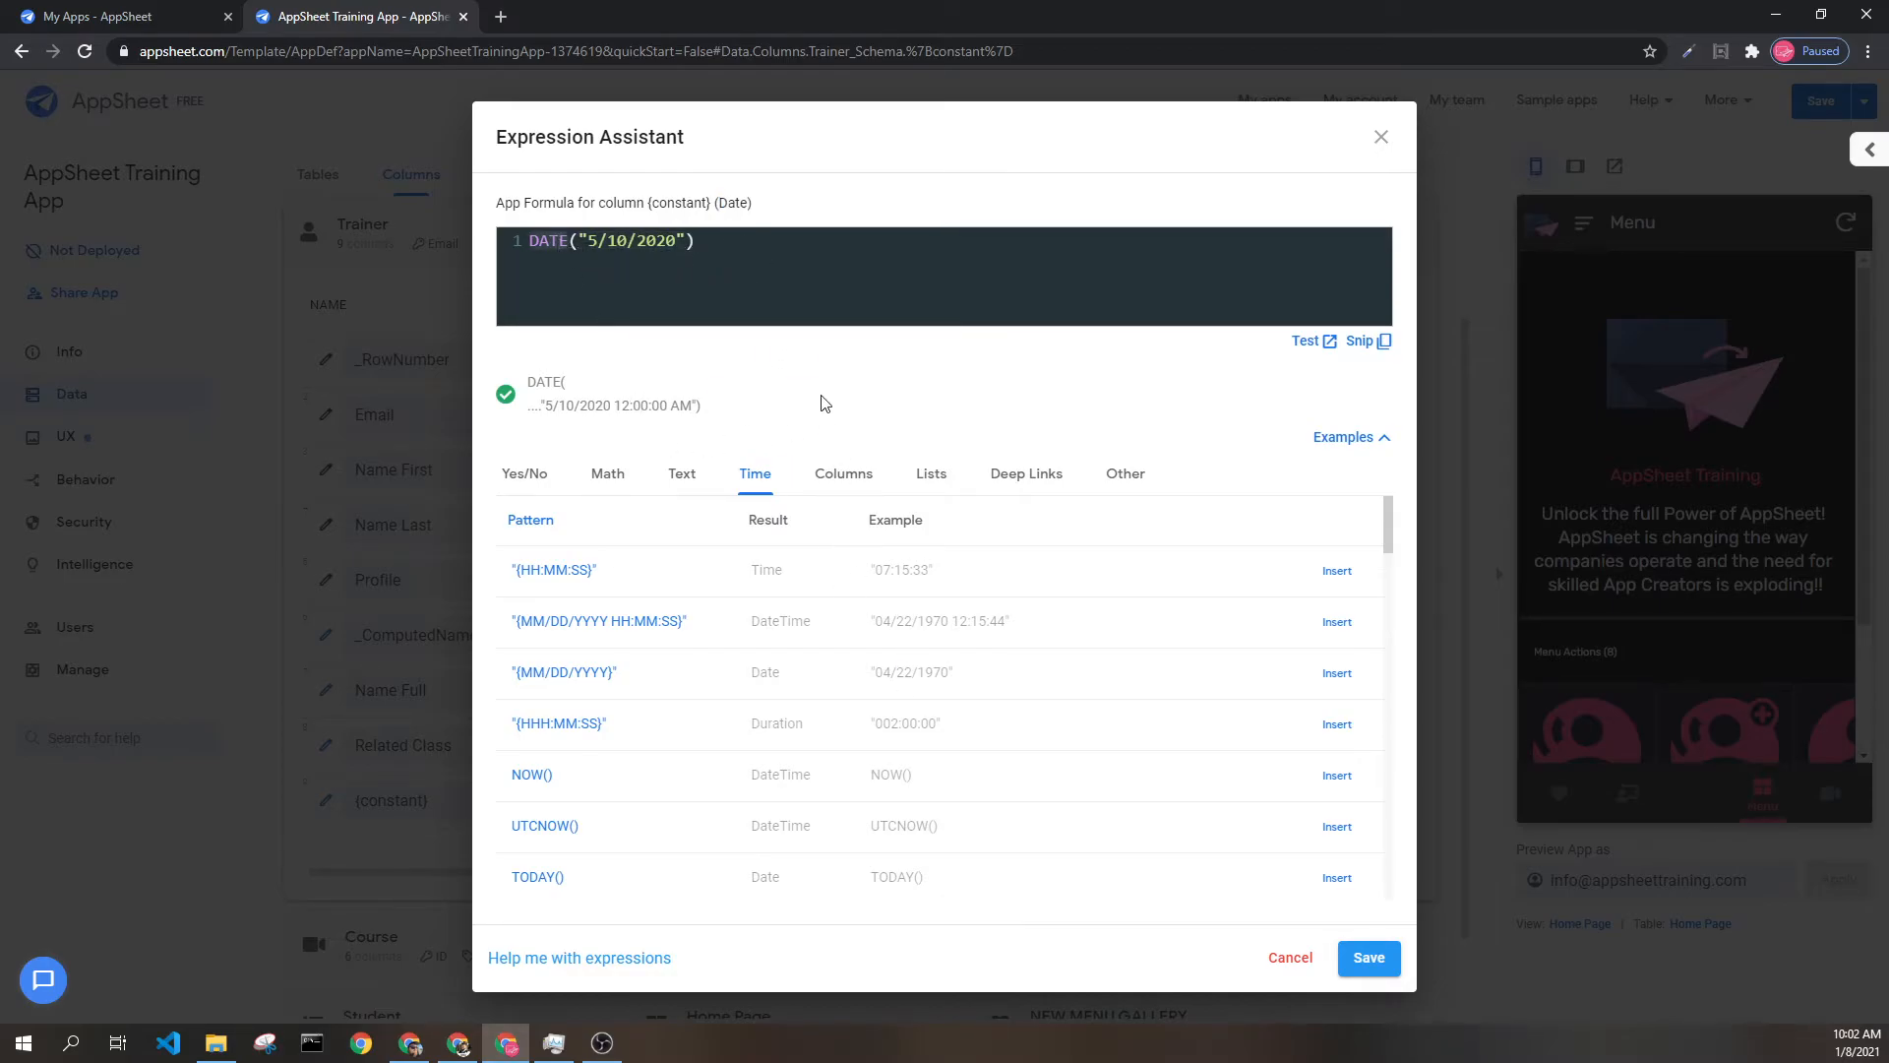
mouse_move(557, 375)
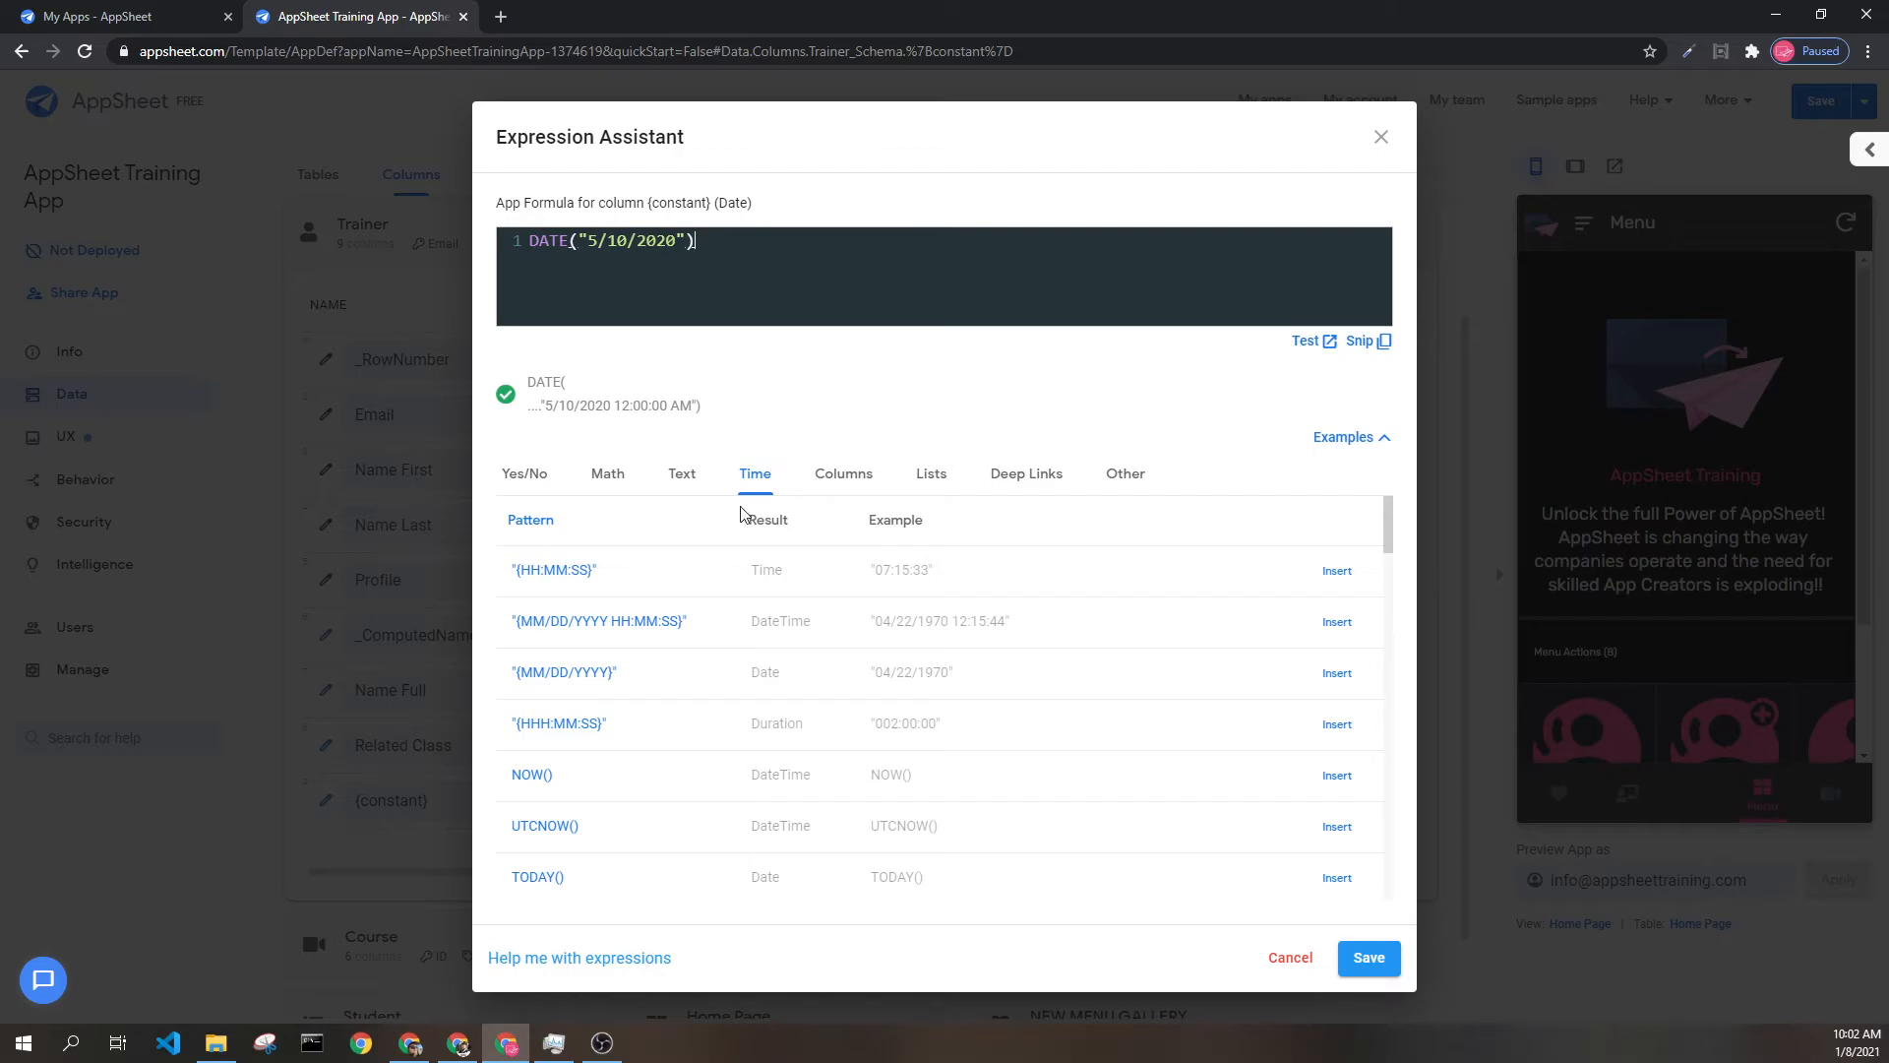
mouse_move(1130, 506)
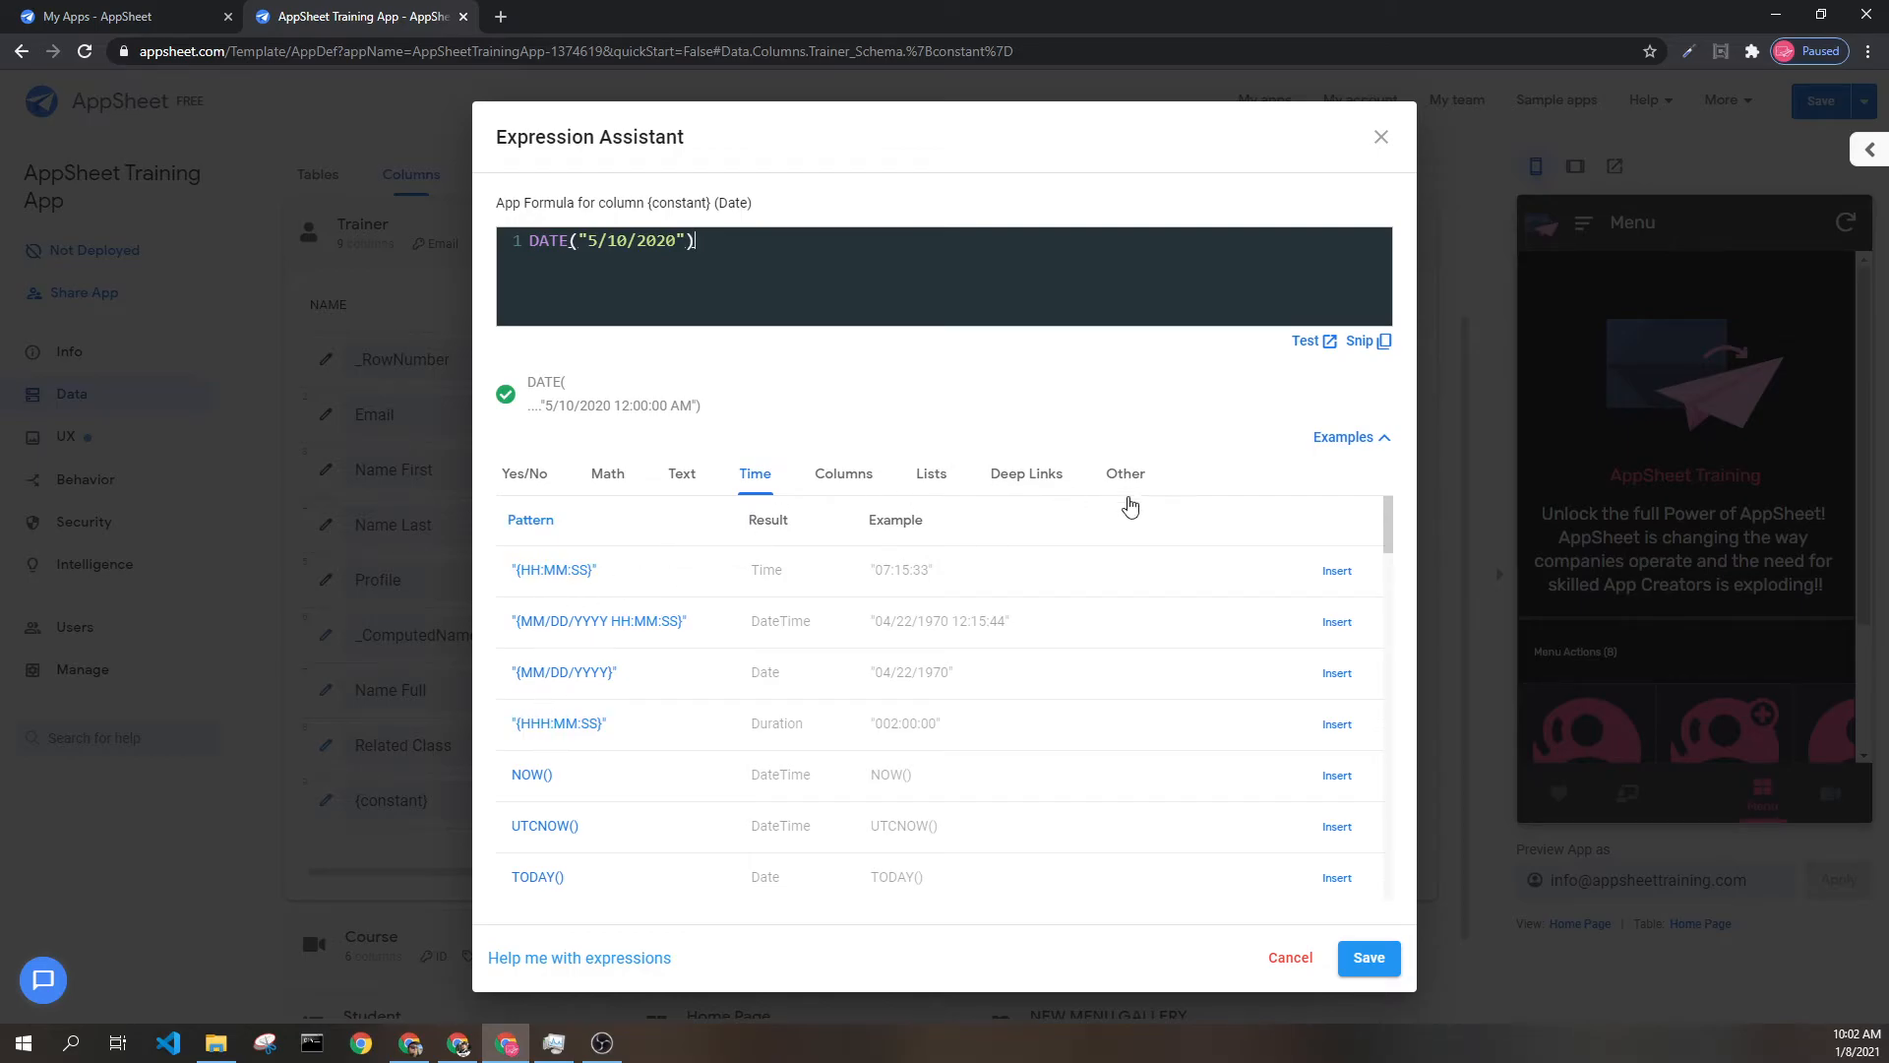
mouse_move(552, 568)
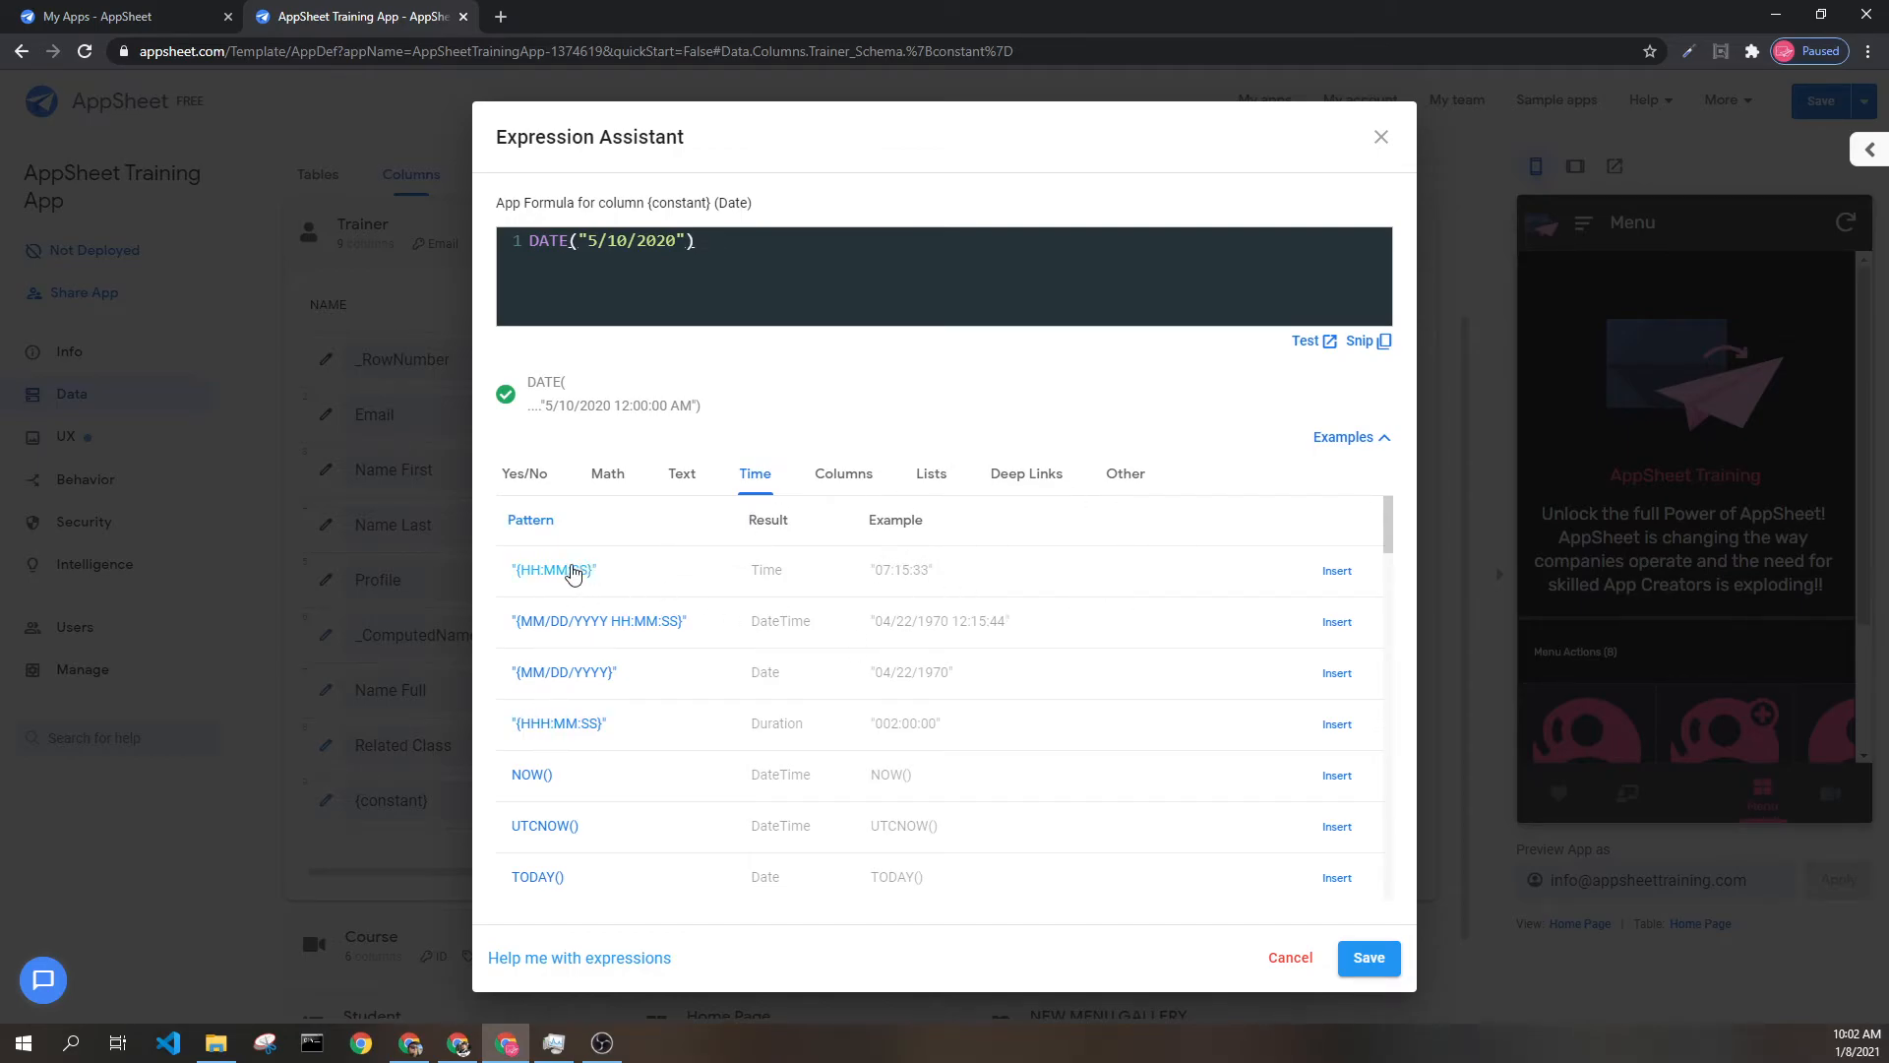
mouse_move(949, 572)
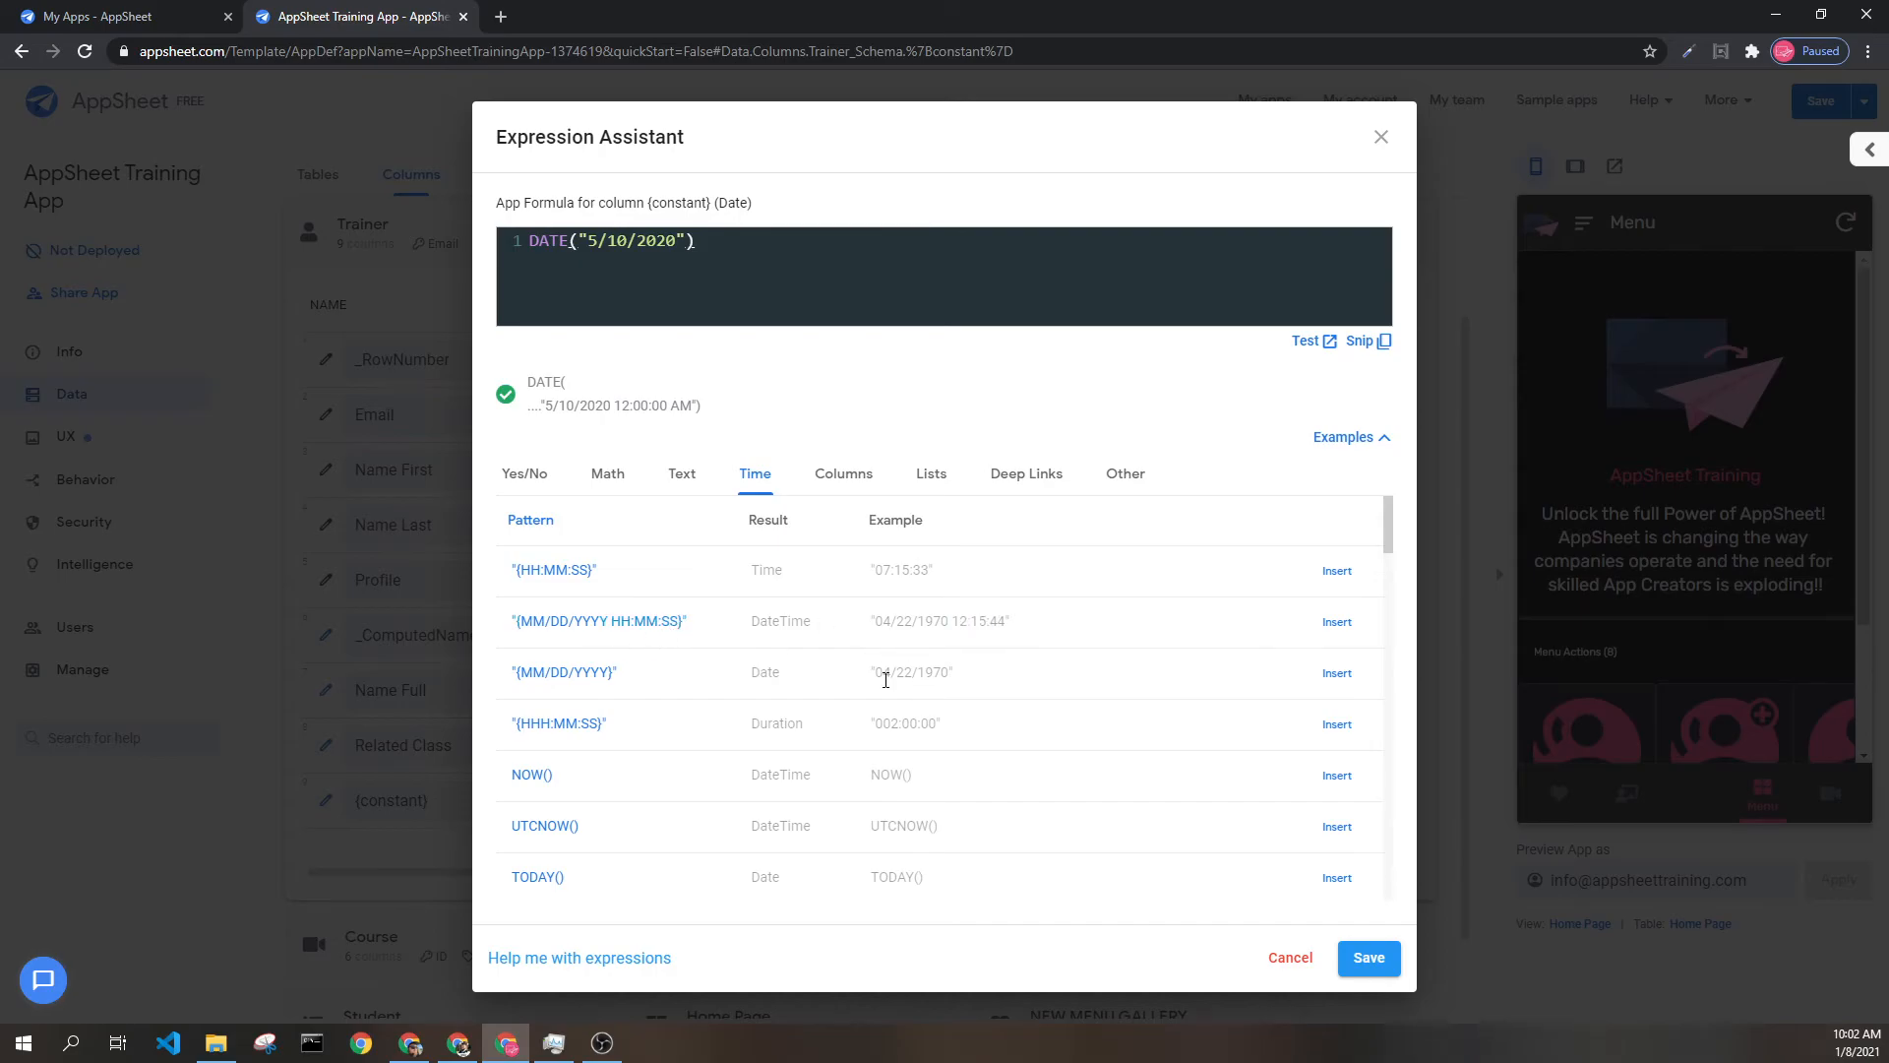
double_click(916, 672)
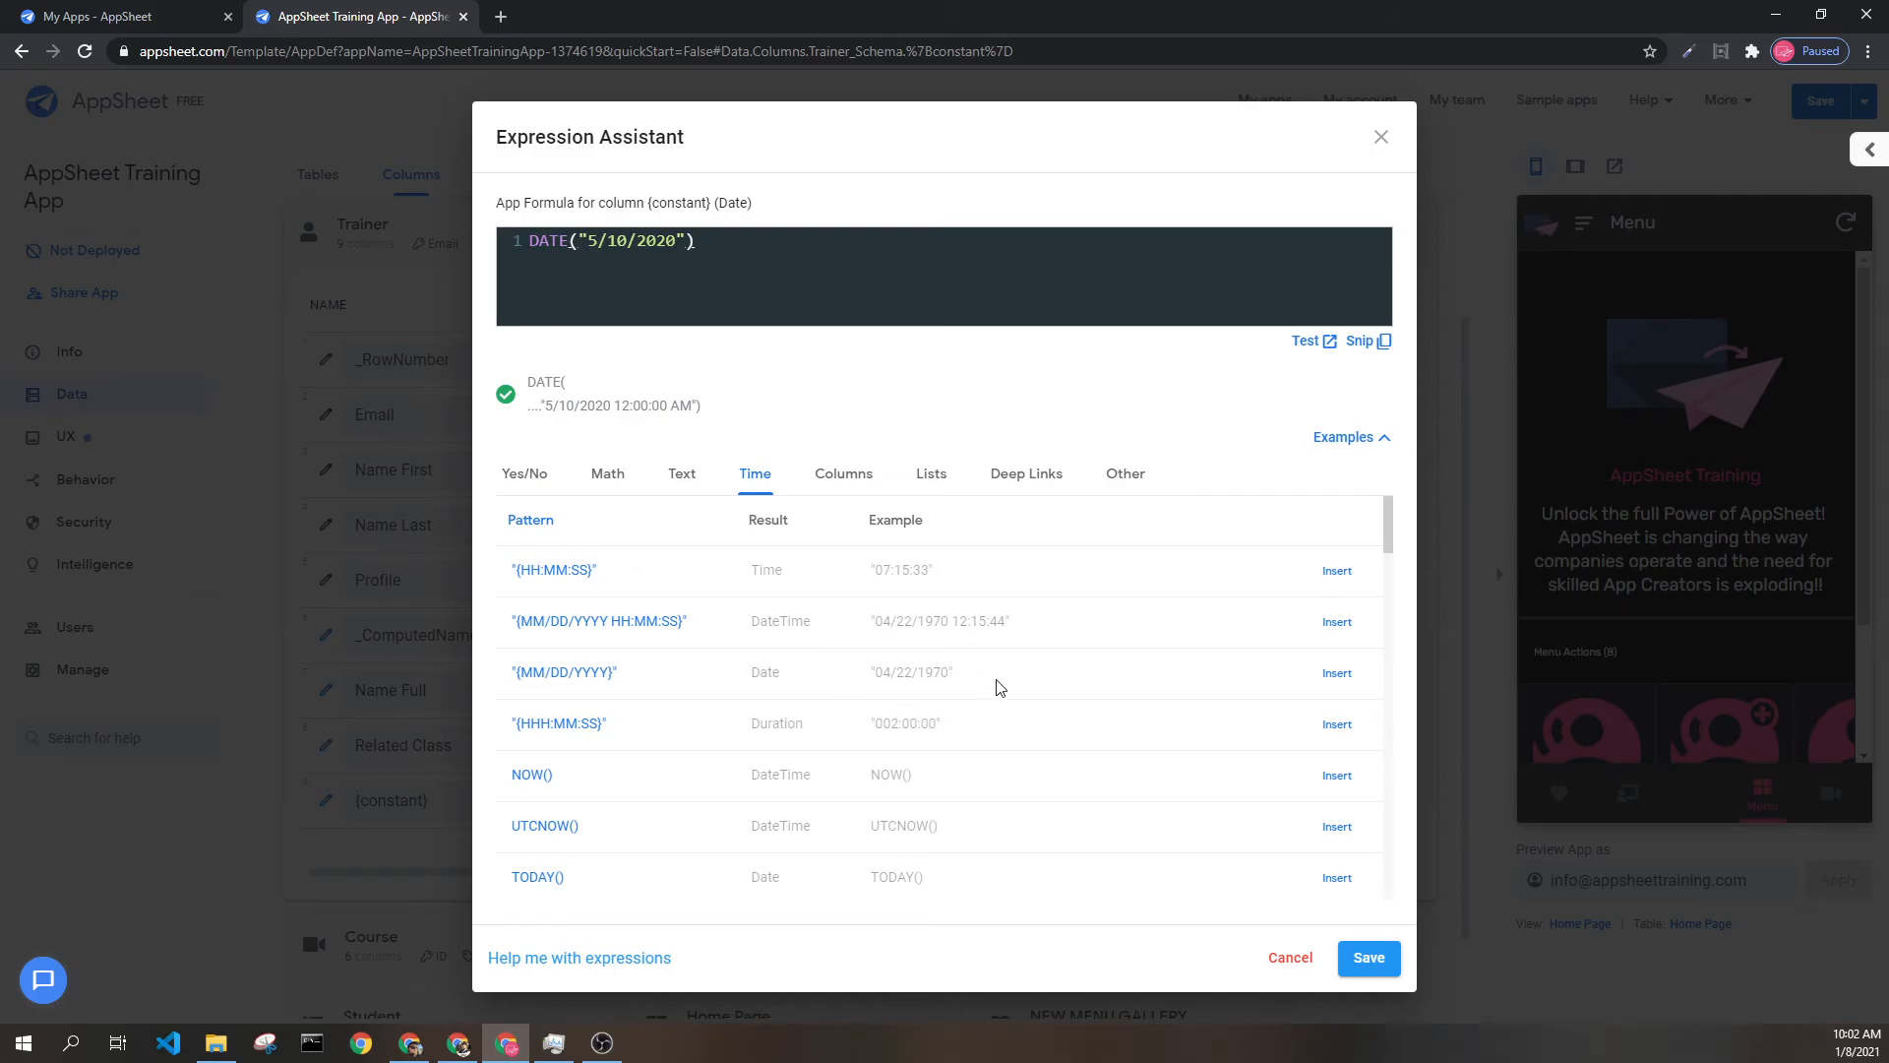
mouse_move(928, 751)
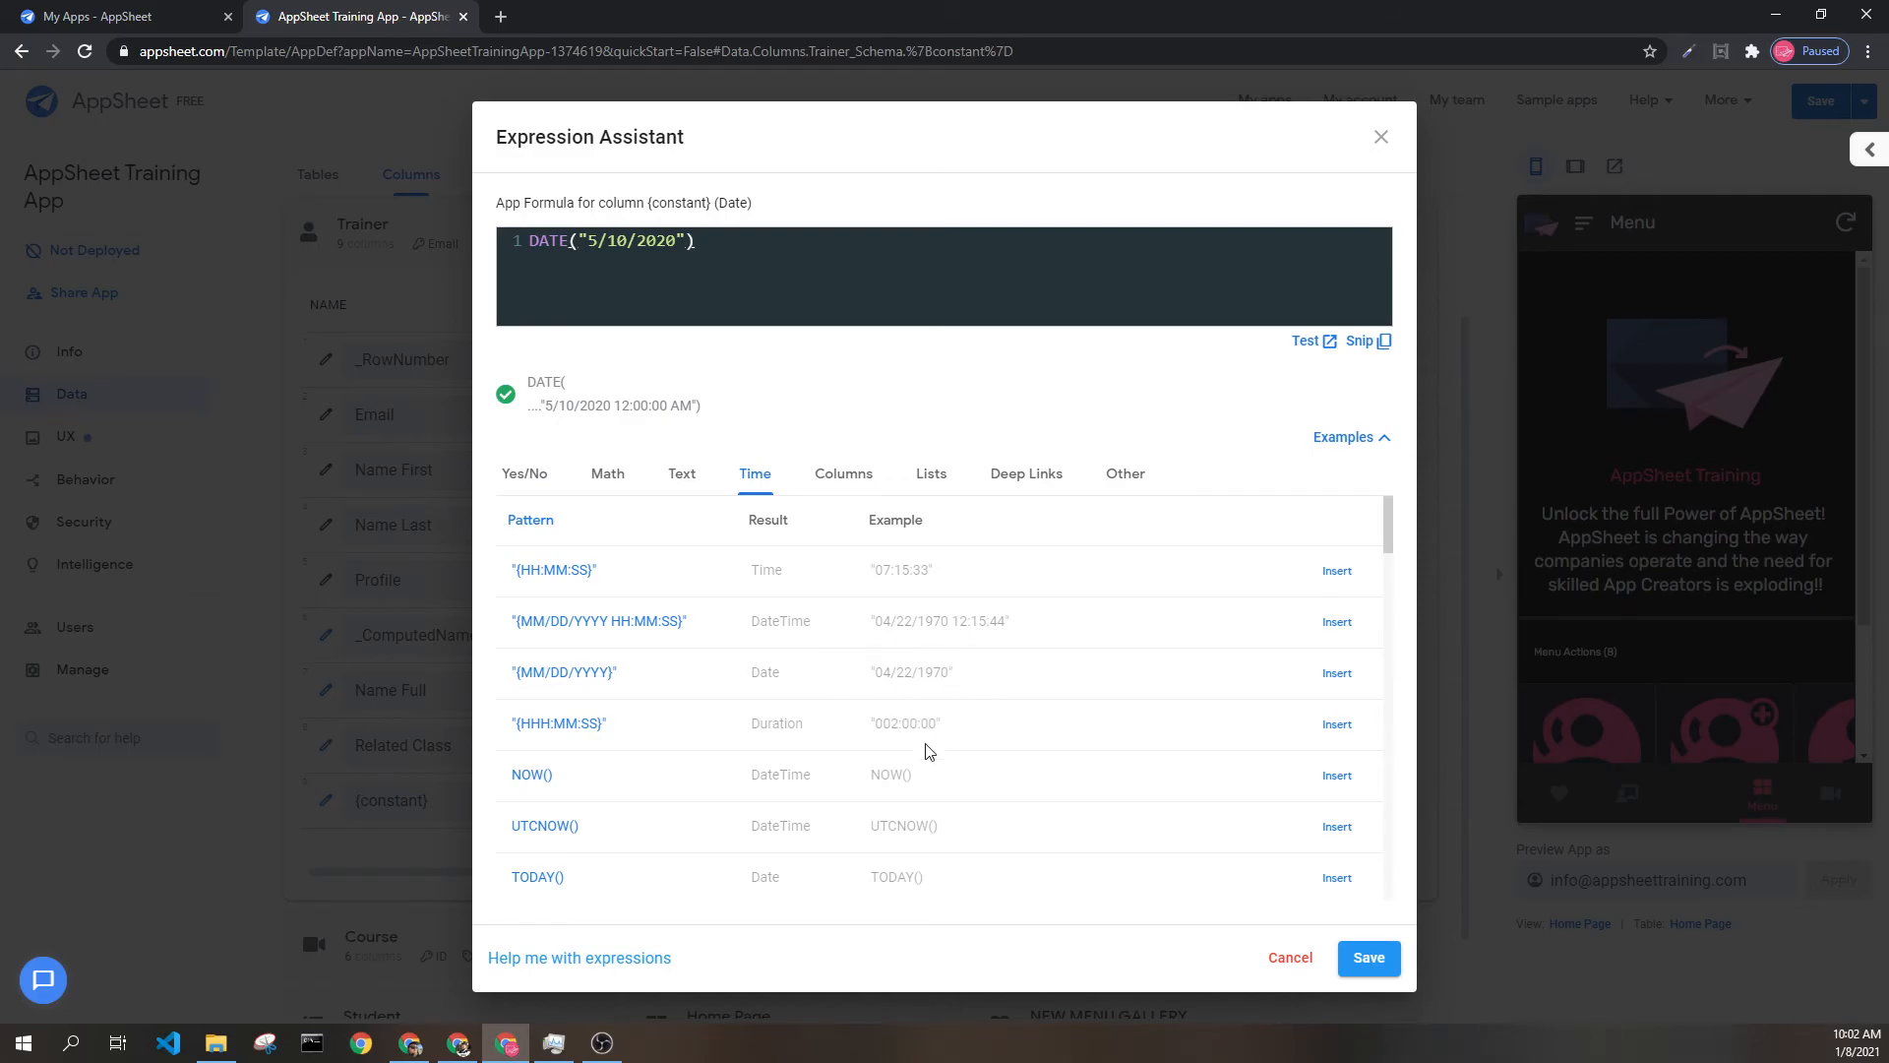
mouse_move(573, 724)
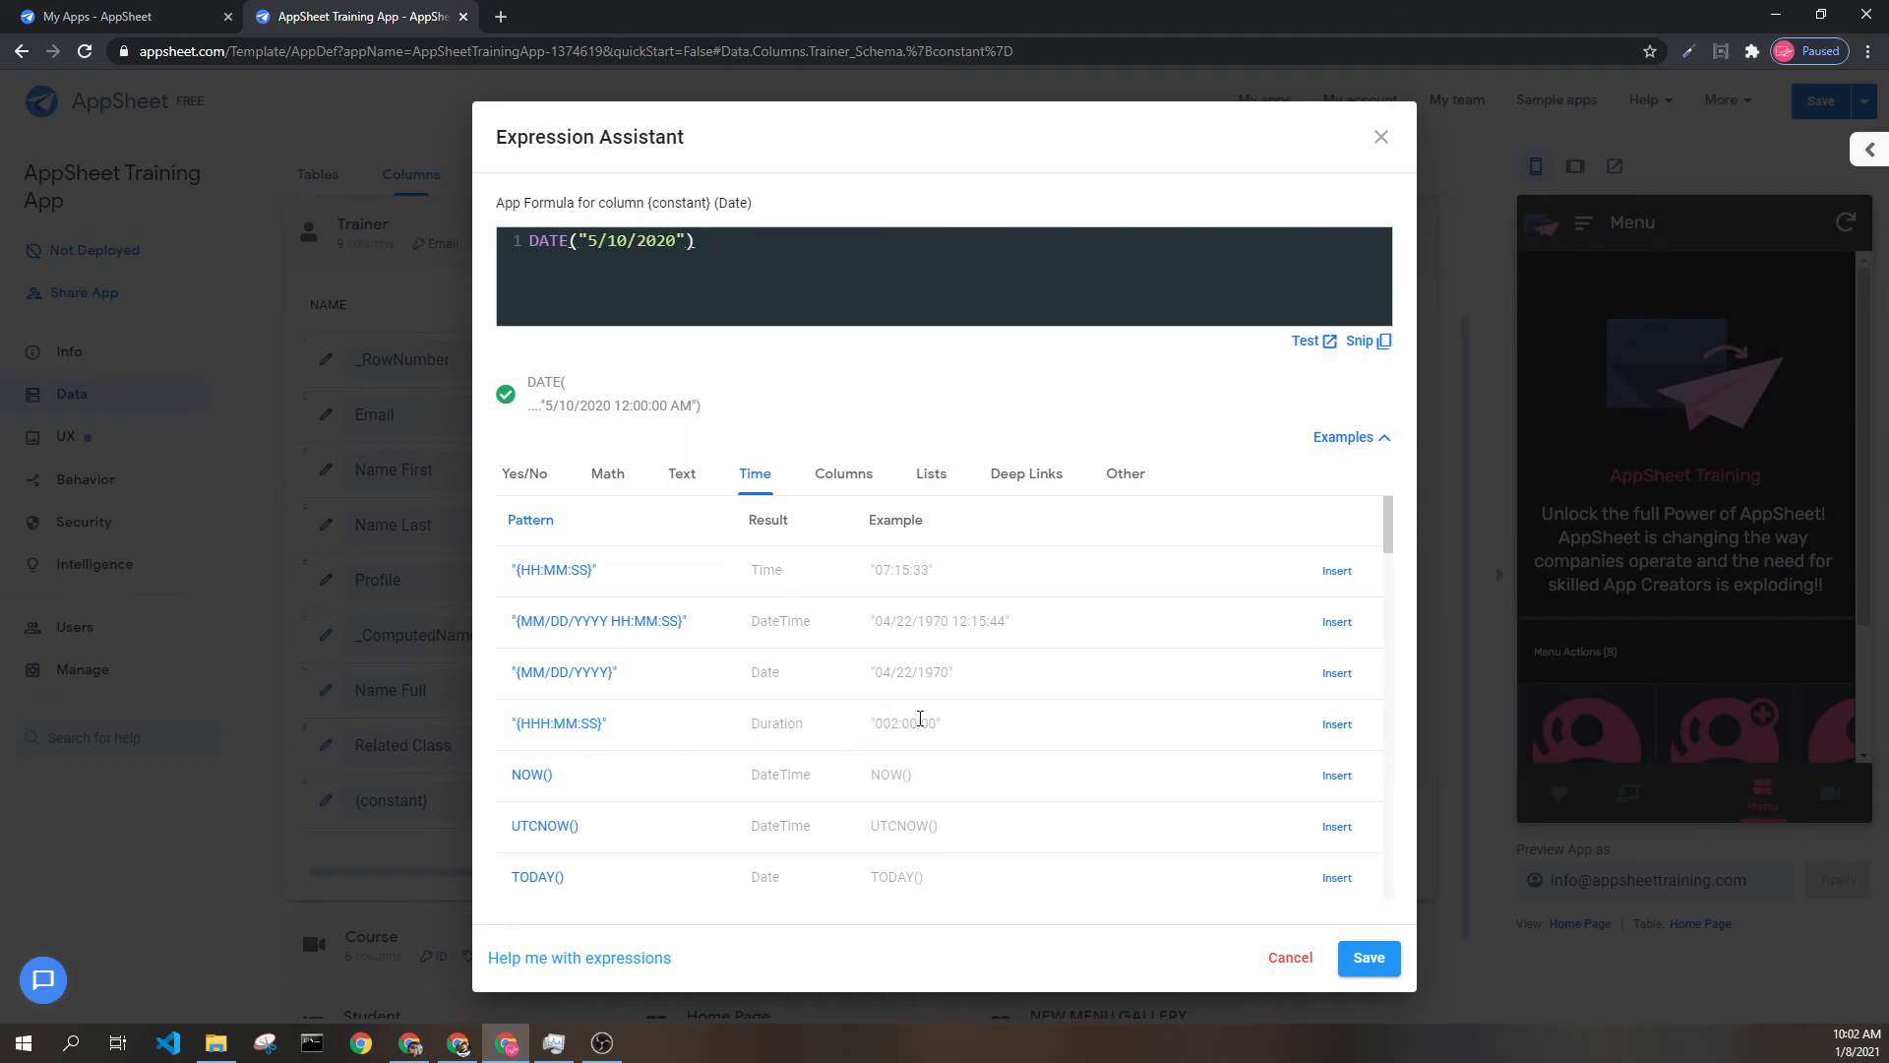
mouse_move(649, 426)
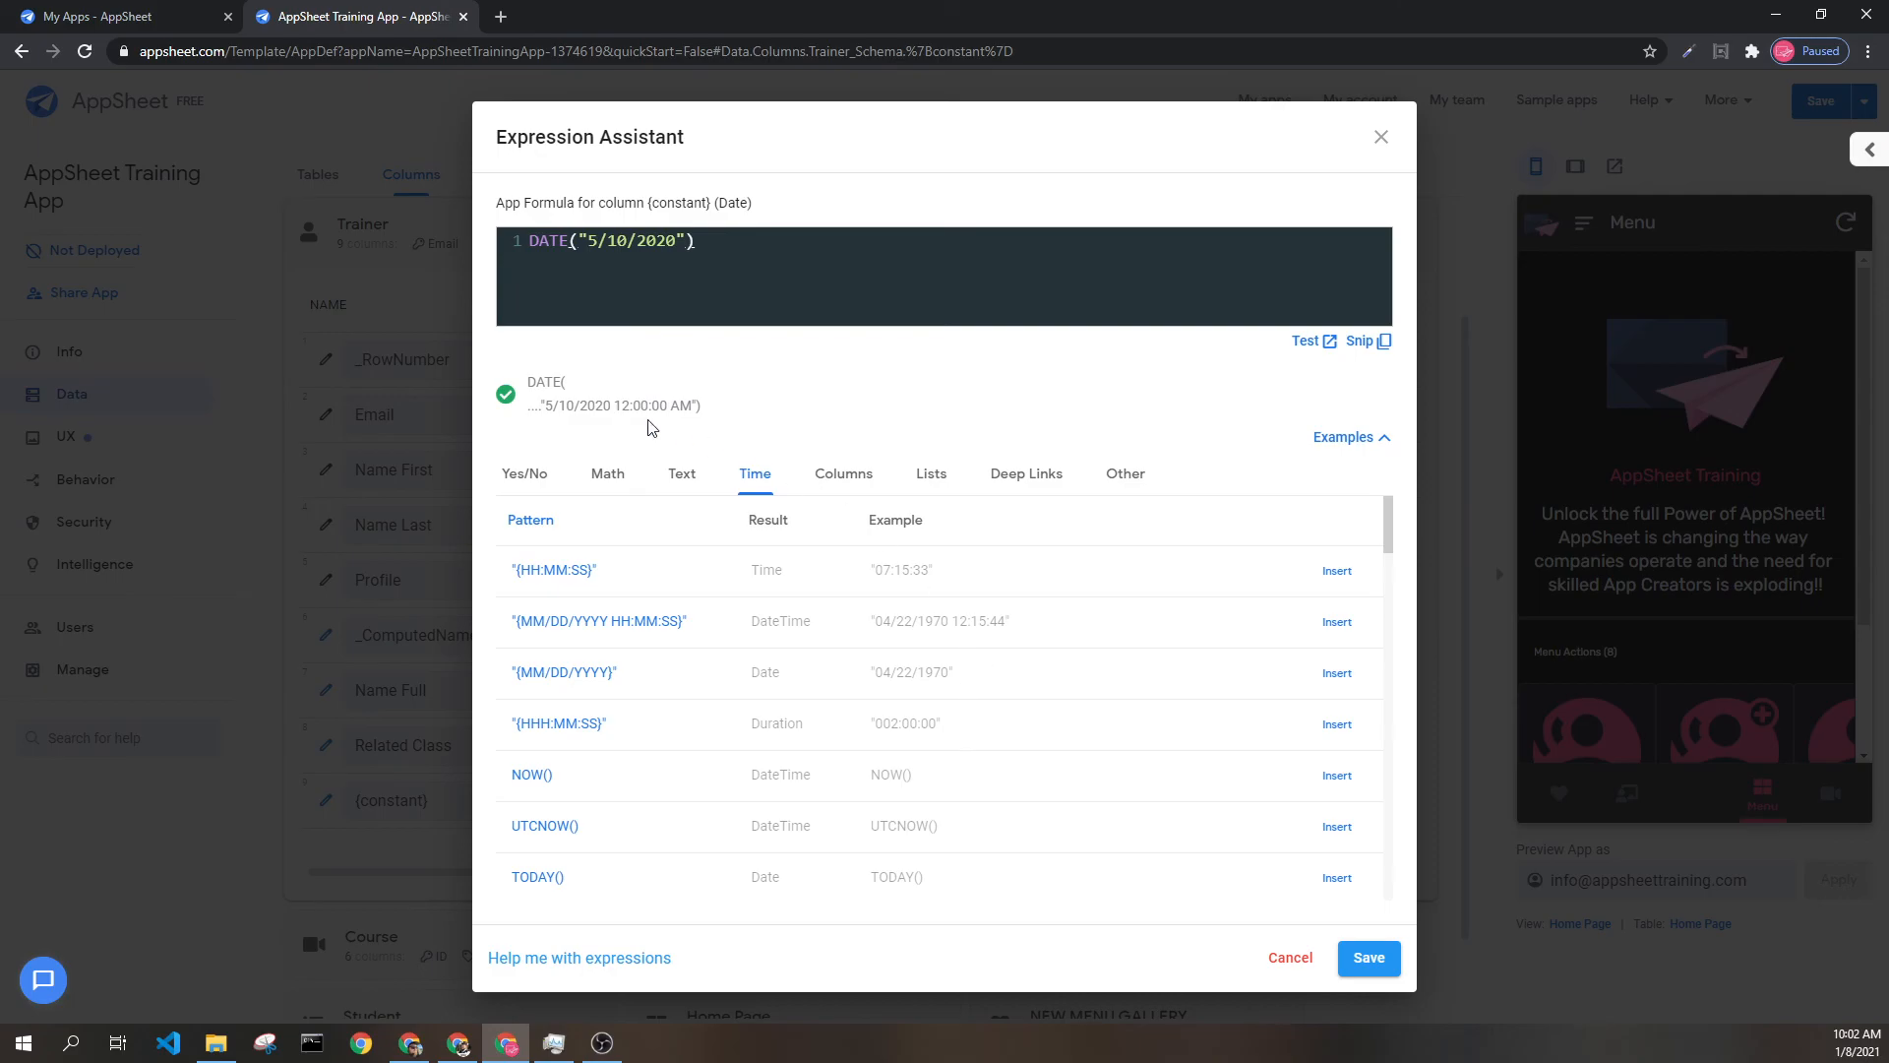
mouse_move(600, 267)
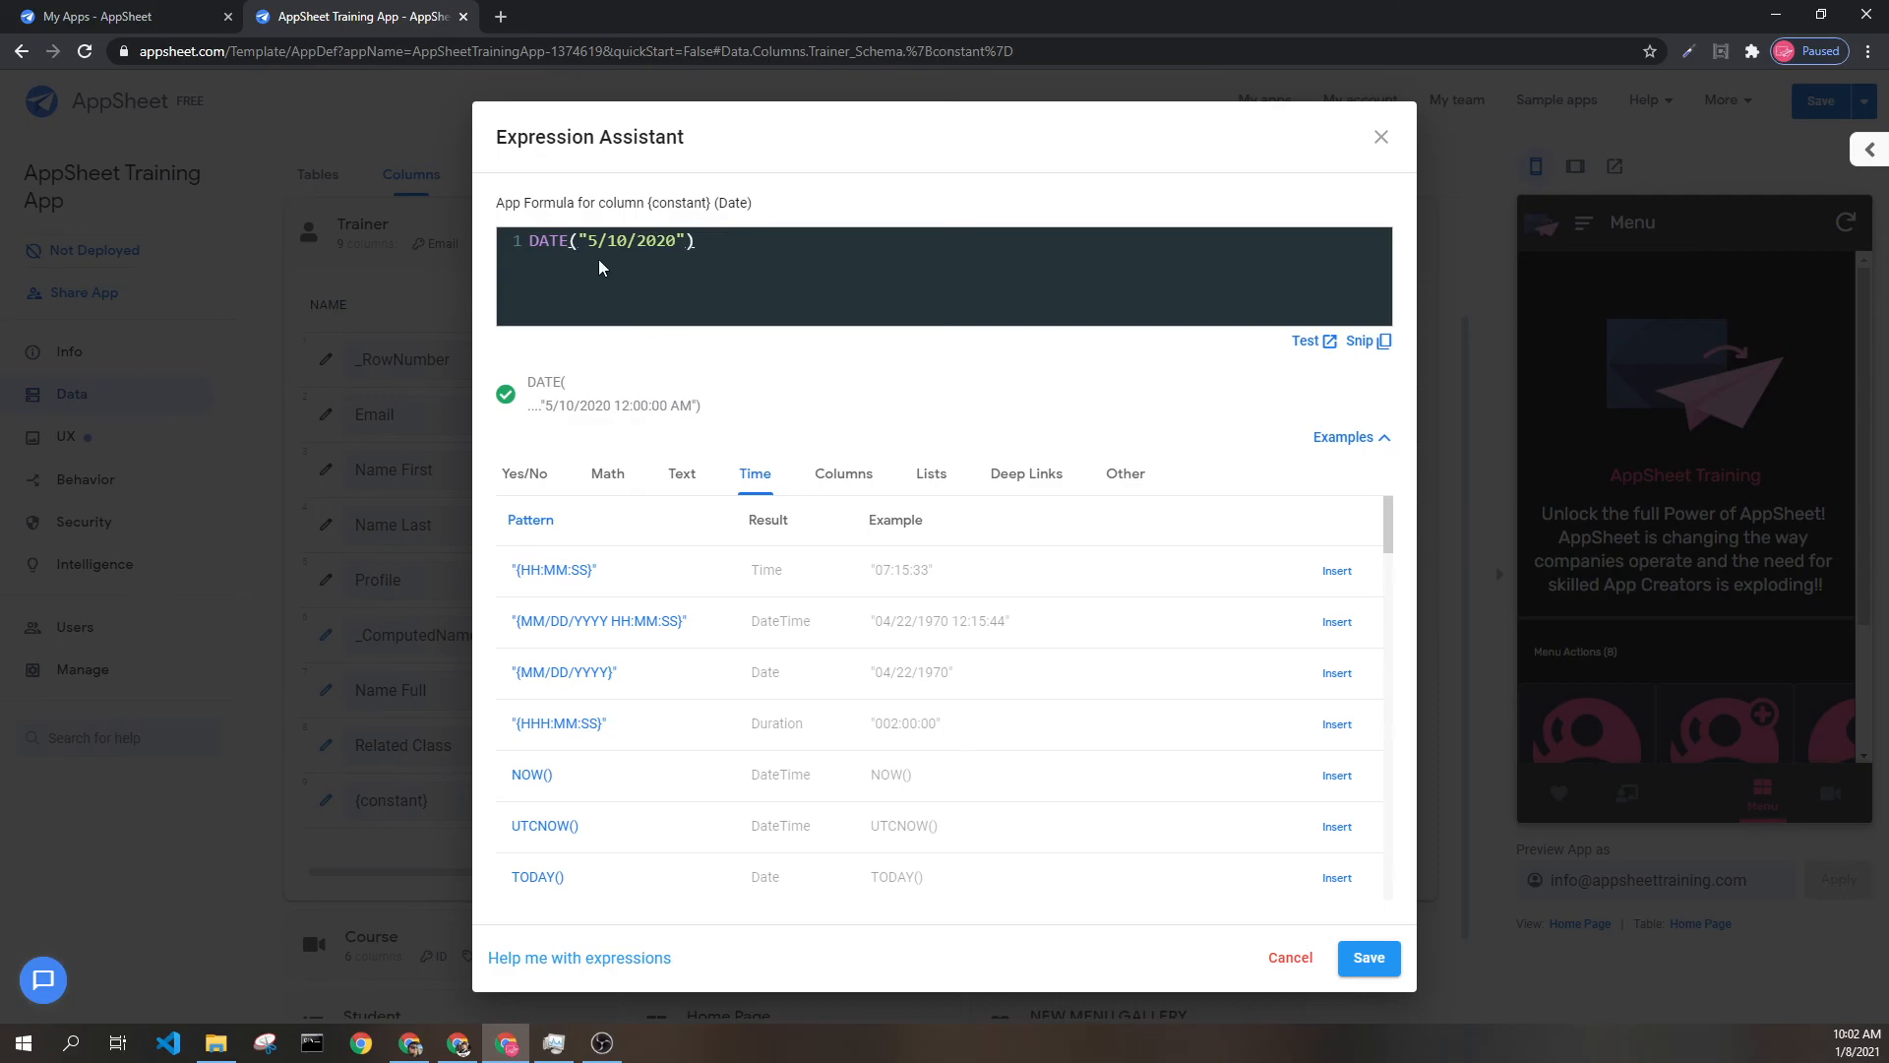